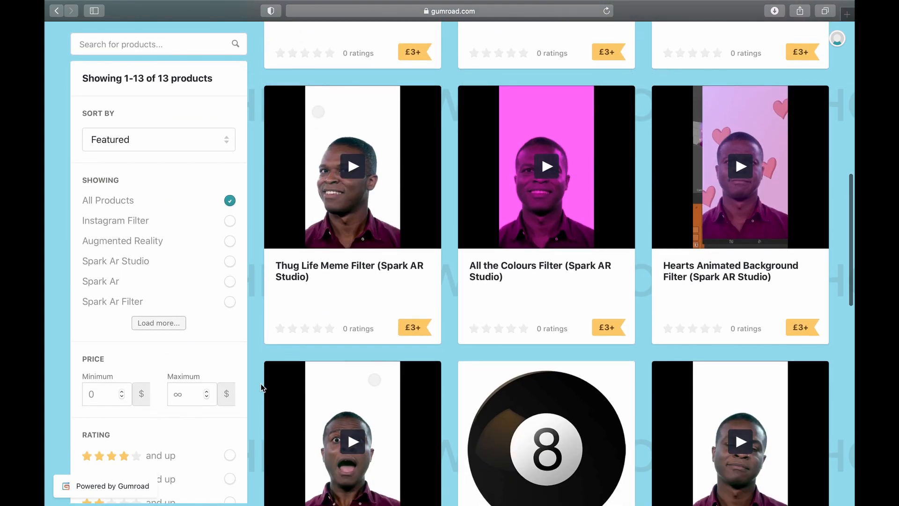
Switch the viewport to 2D, show the Patch Editor, and add a face tracker with a face mesh
{"action": "scroll", "scroll_direction": "down", "scroll_amount": 3}
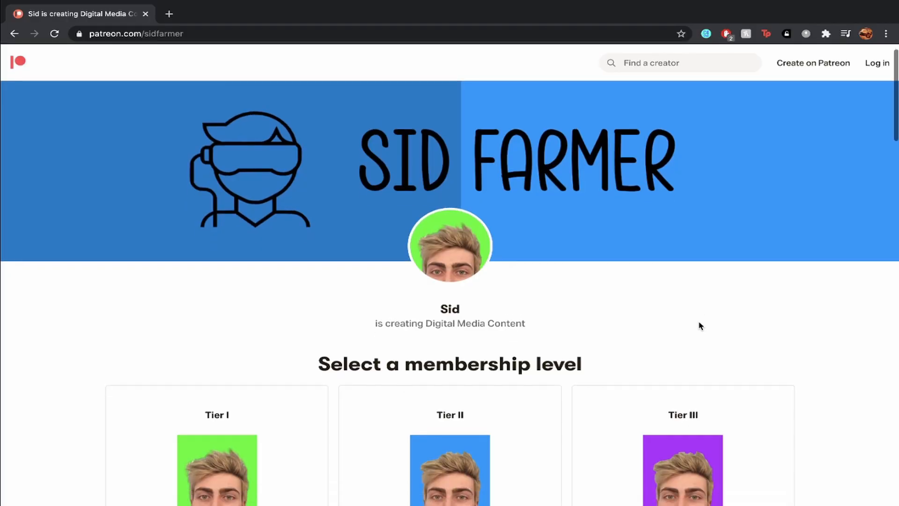
{"action": "scroll", "scroll_direction": "down", "scroll_amount": 3}
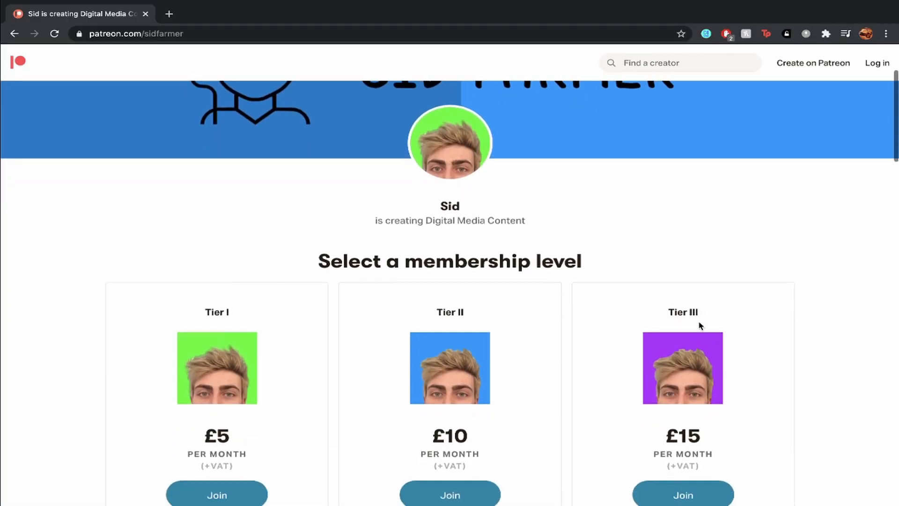
{"action": "scroll", "scroll_direction": "down", "scroll_amount": 3}
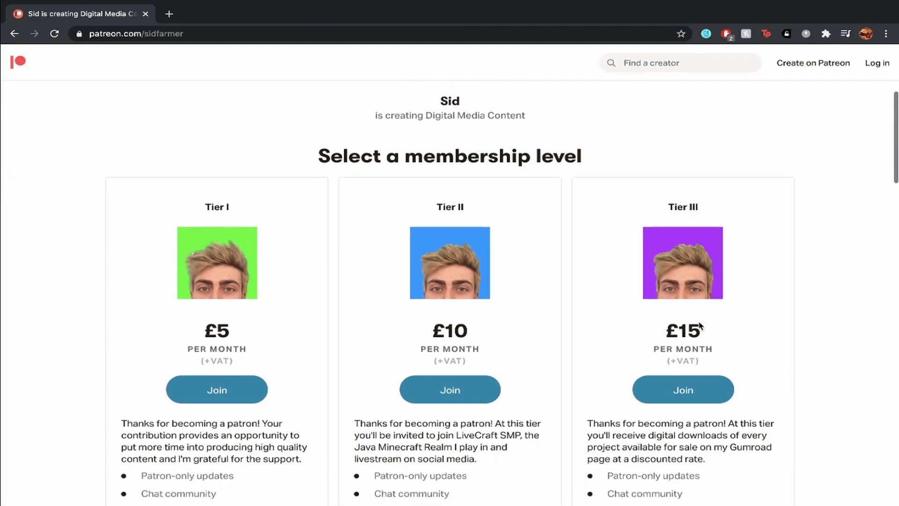
{"action": "scroll", "scroll_direction": "down", "scroll_amount": 3}
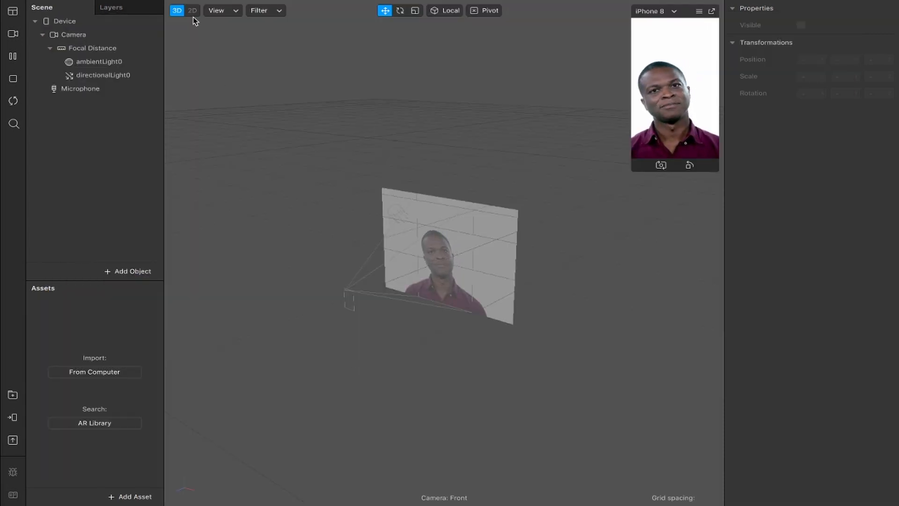
{"action": "left_click", "coordinate": [178, 6]}
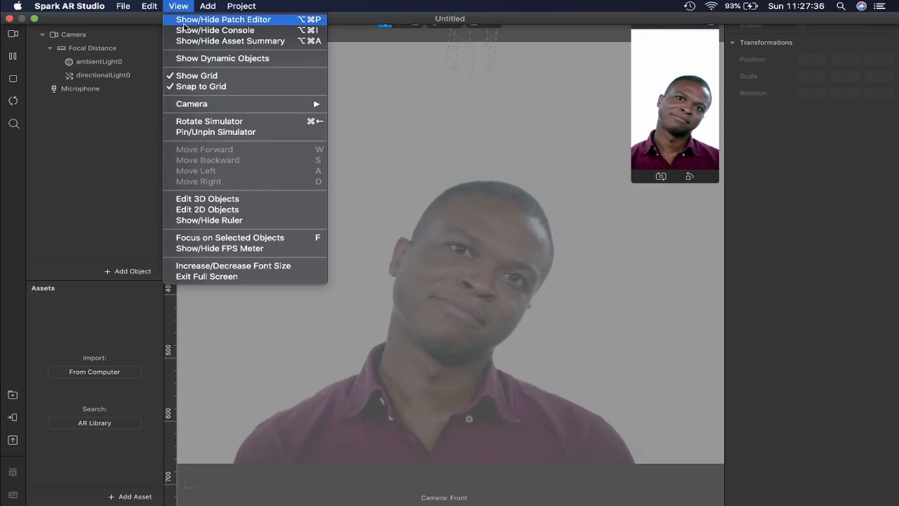
{"action": "left_click", "coordinate": [223, 20]}
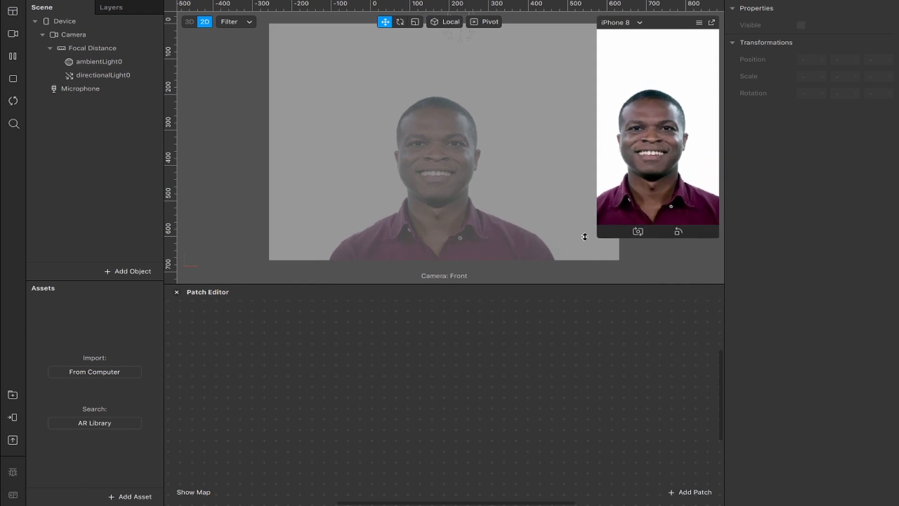
{"action": "left_click", "coordinate": [129, 271]}
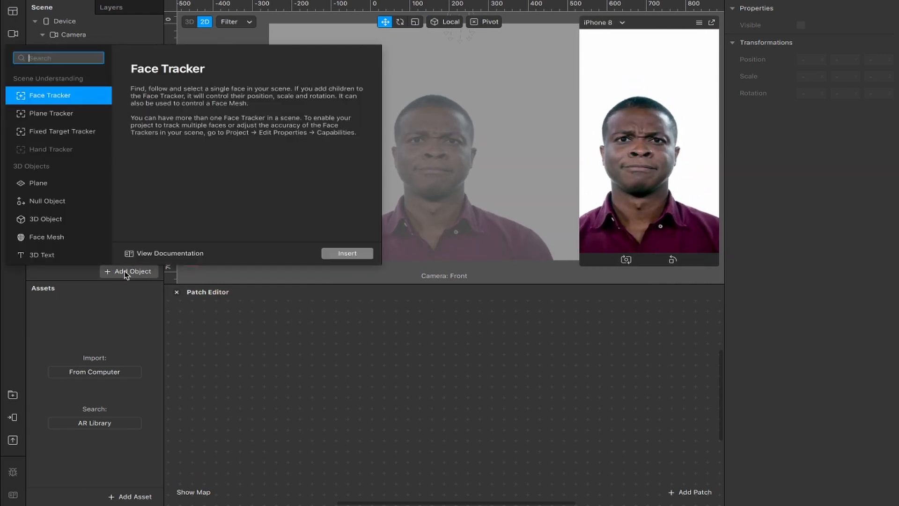
{"action": "left_click", "coordinate": [347, 253]}
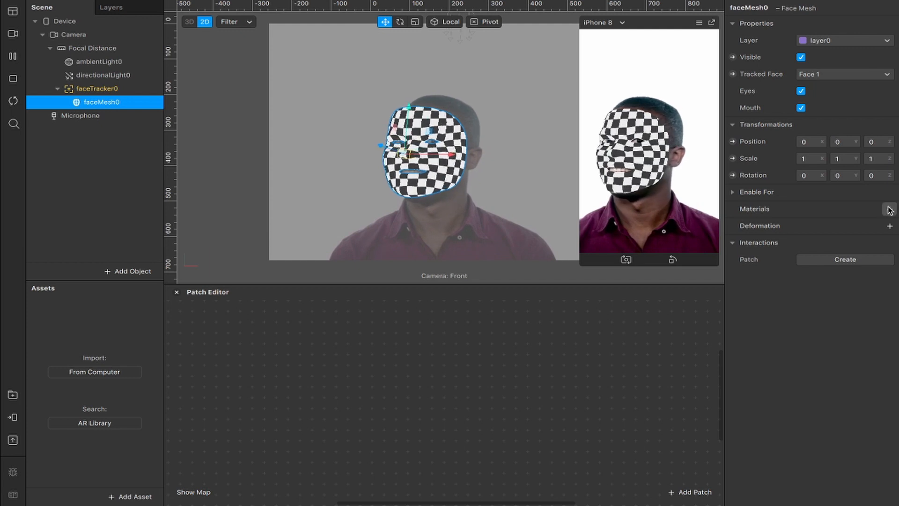
Create a face mesh material textured with the imported rainbow swirl image, with No compression ticked
{"action": "left_click", "coordinate": [889, 209]}
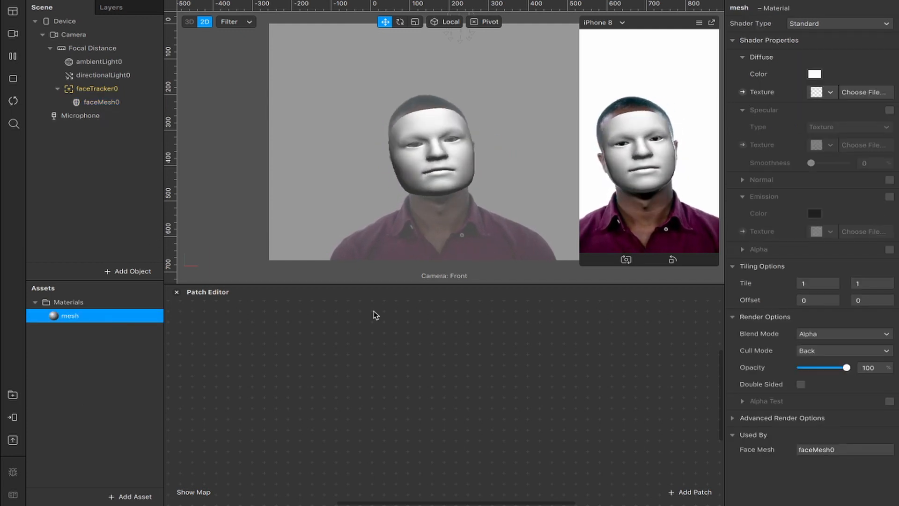
{"action": "left_click", "coordinate": [840, 24]}
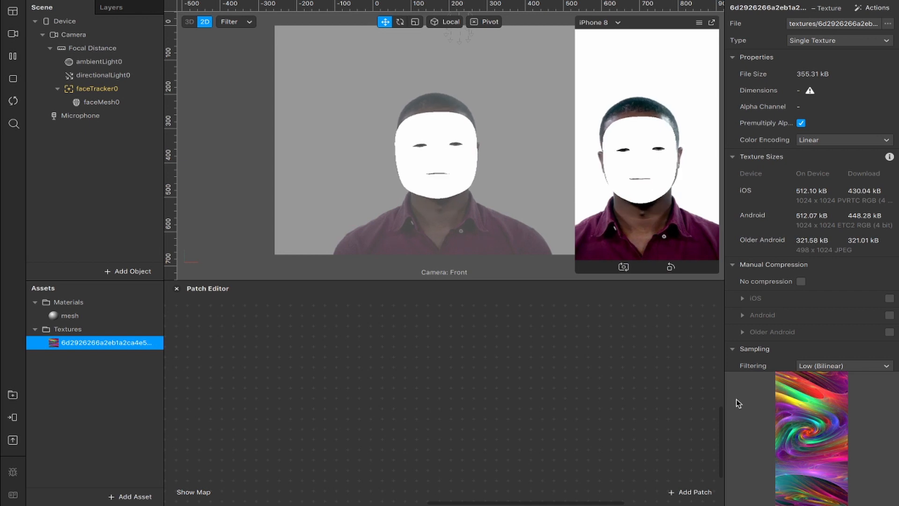
{"action": "left_click", "coordinate": [801, 282]}
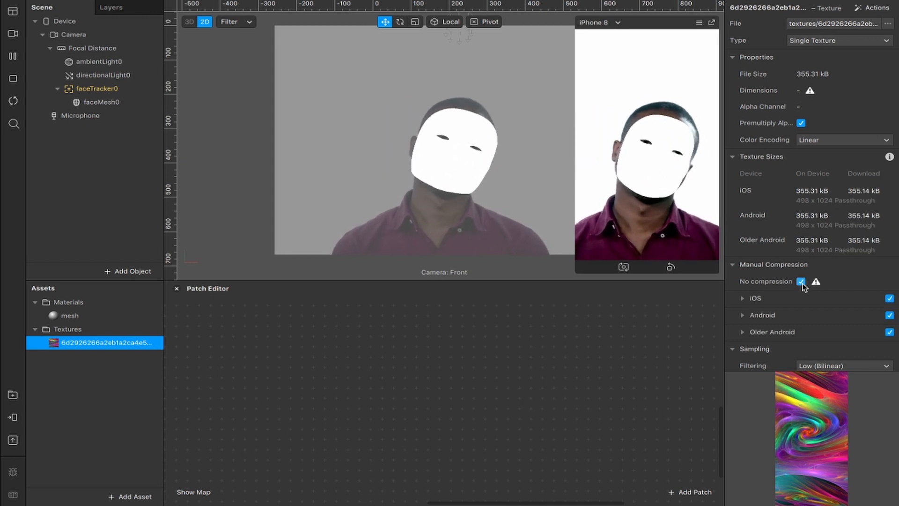
{"action": "mouse_move", "coordinate": [816, 282]}
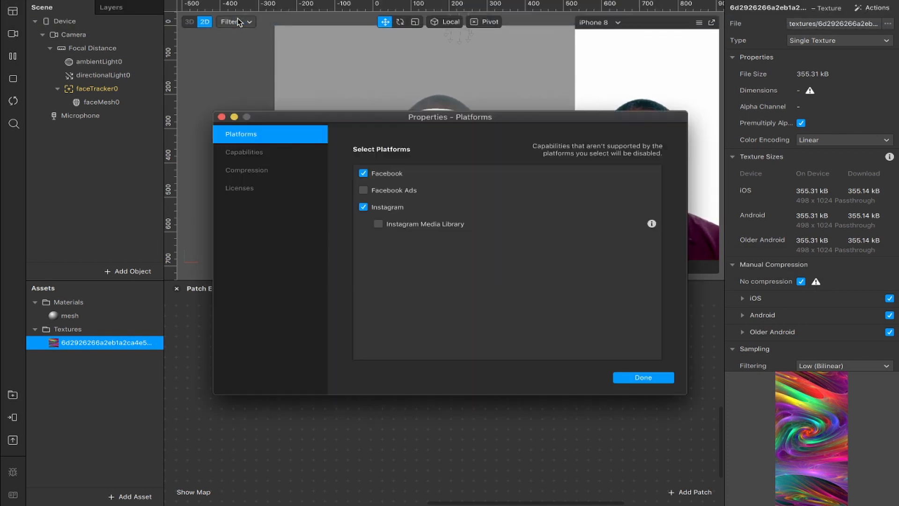
Set Project Properties compression quality to 100 and confirm with Done
{"action": "left_click", "coordinate": [246, 170]}
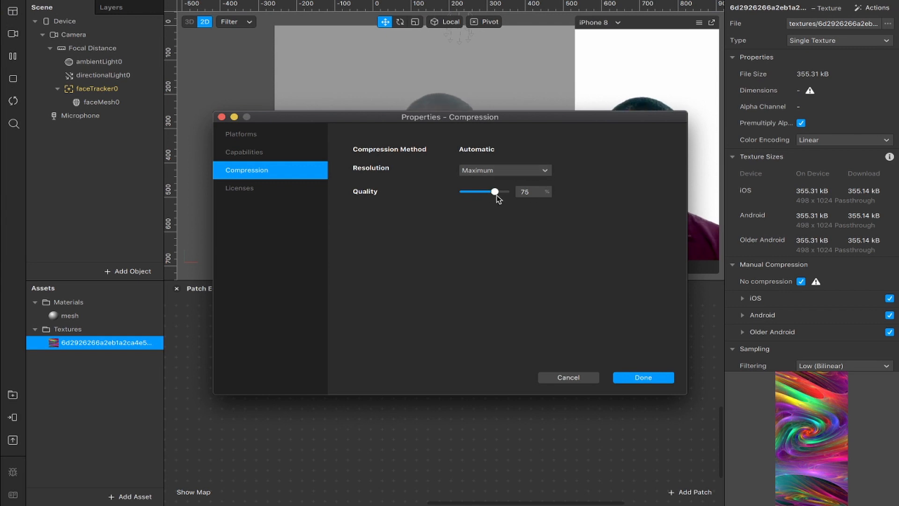
{"action": "left_click_drag", "start_coordinate": [495, 191], "coordinate": [503, 192]}
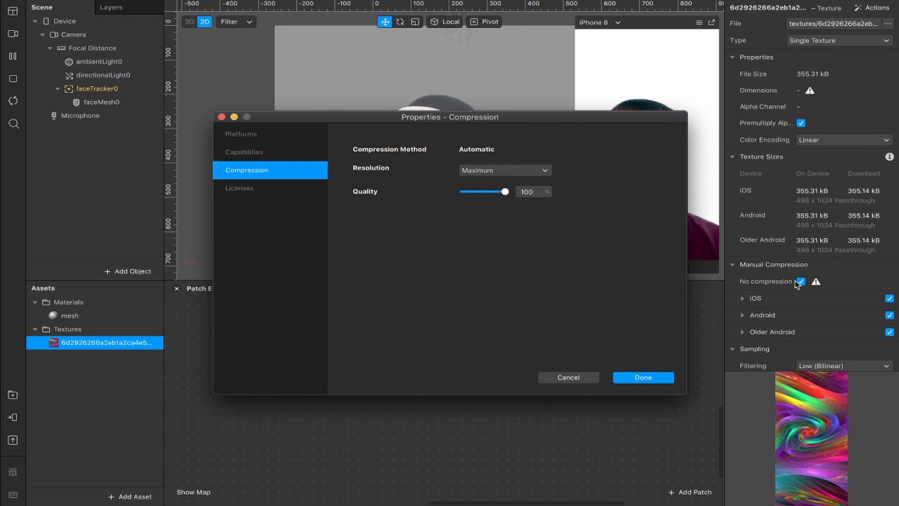
{"action": "left_click", "coordinate": [644, 377]}
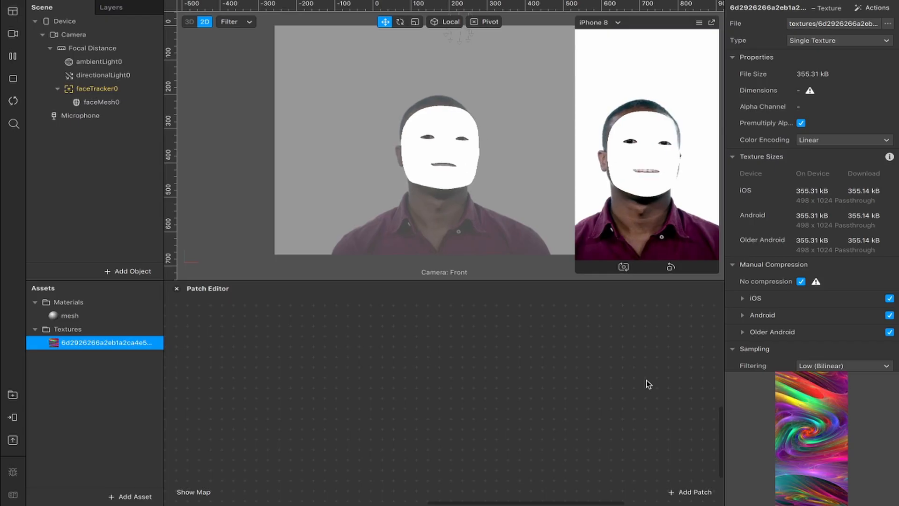
Give the mesh material a Flat shader with the swirl texture and place the texture patch in the graph
{"action": "left_click", "coordinate": [69, 315]}
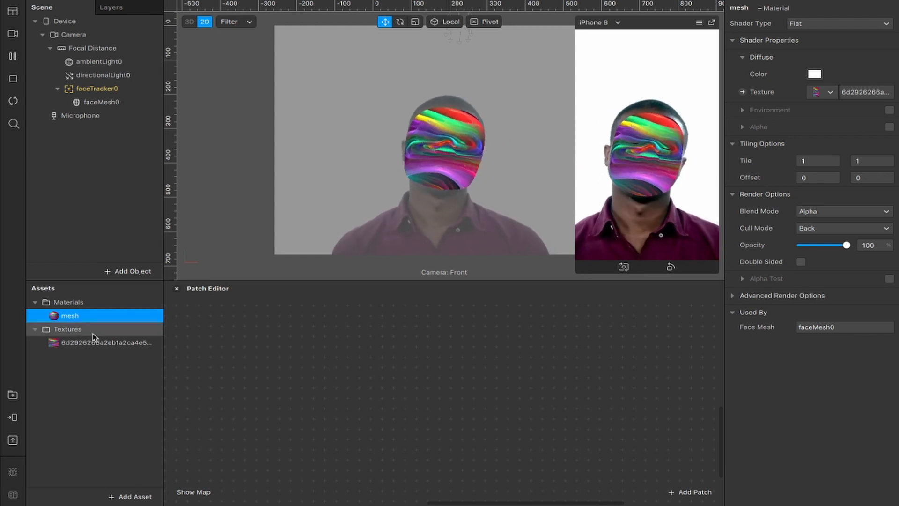
{"action": "left_click", "coordinate": [93, 343]}
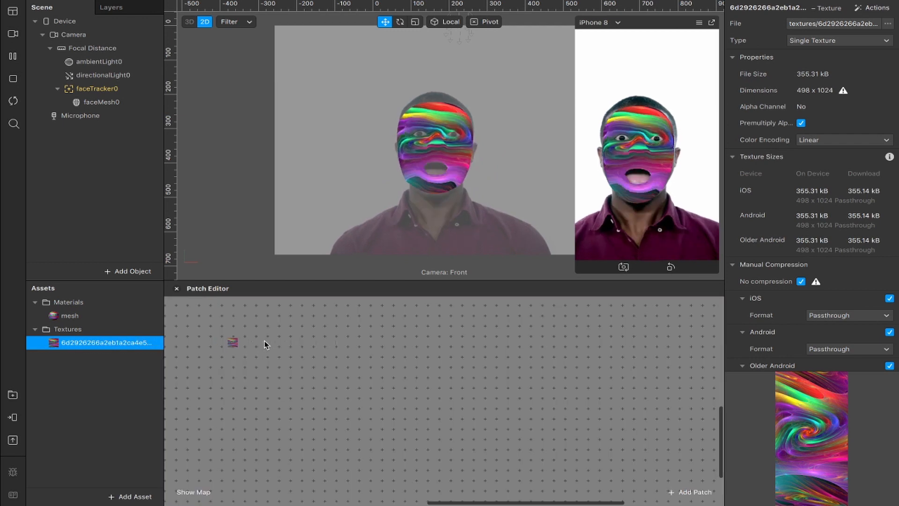
{"action": "left_click_drag", "start_coordinate": [232, 341], "coordinate": [312, 355]}
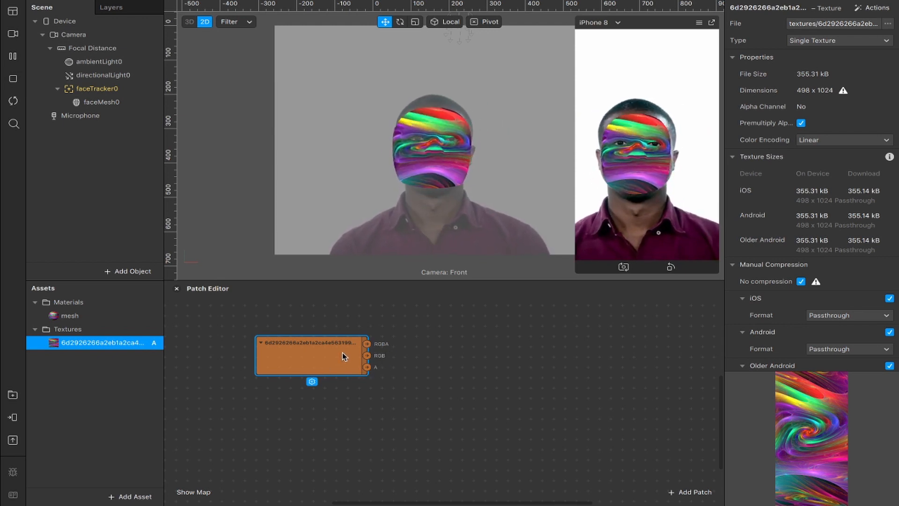
Chain the swirl texture through rgb and a swizzles, Multiply and Pack into the diffuse texture patch
{"action": "left_click_drag", "start_coordinate": [367, 343], "coordinate": [401, 349]}
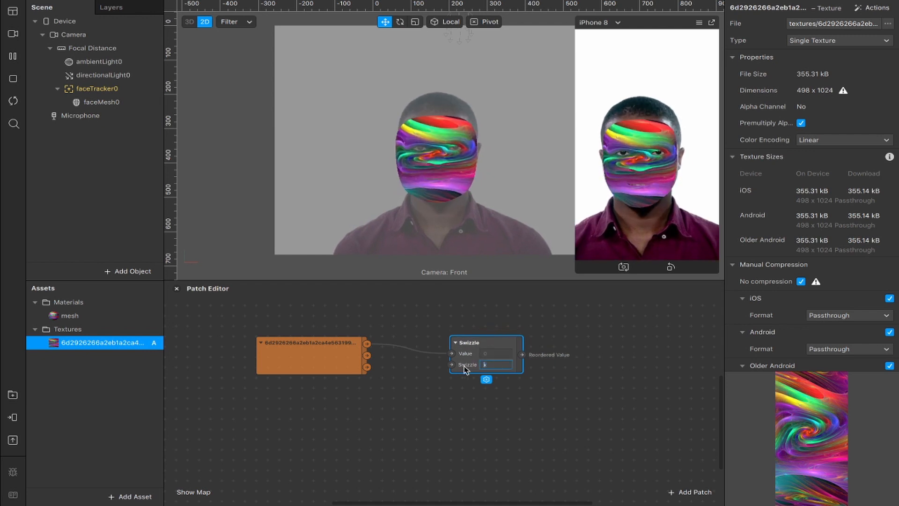
{"action": "type", "text": "rgb"}
{"action": "type", "text": "a"}
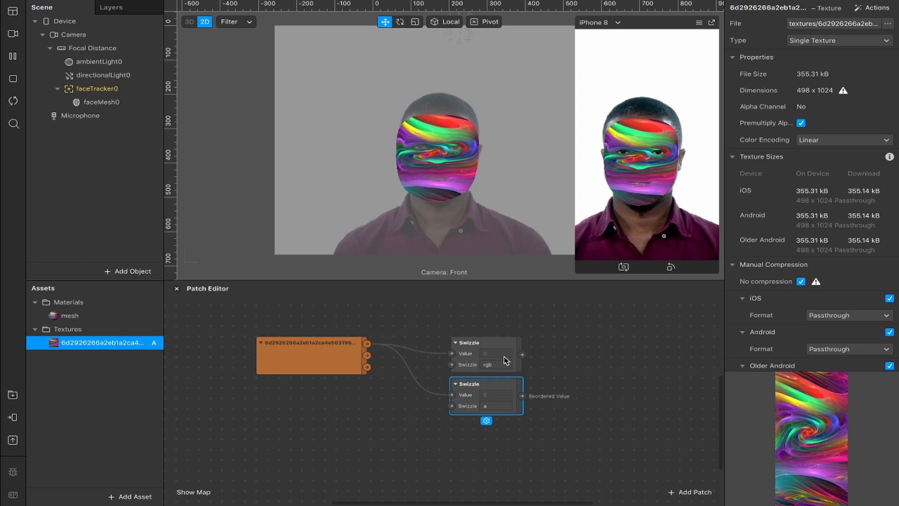
{"action": "left_click", "coordinate": [497, 406]}
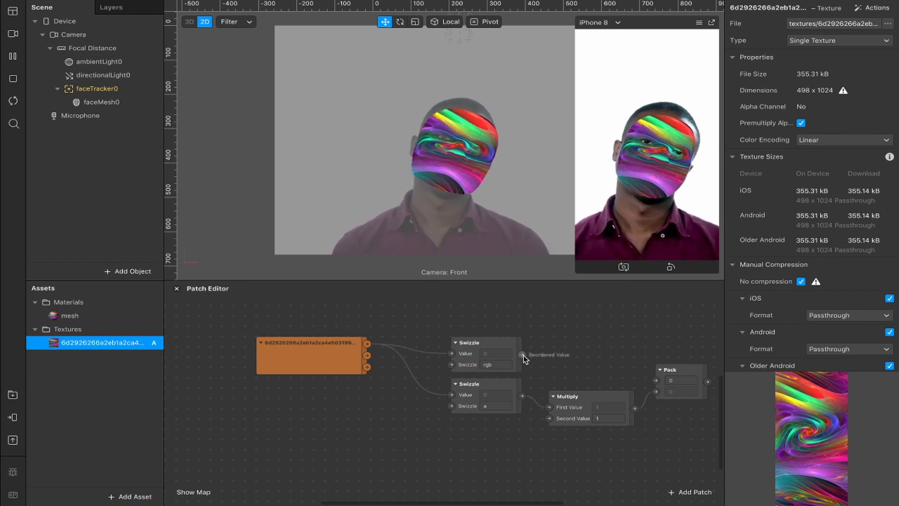
{"action": "left_click_drag", "start_coordinate": [521, 355], "coordinate": [651, 380]}
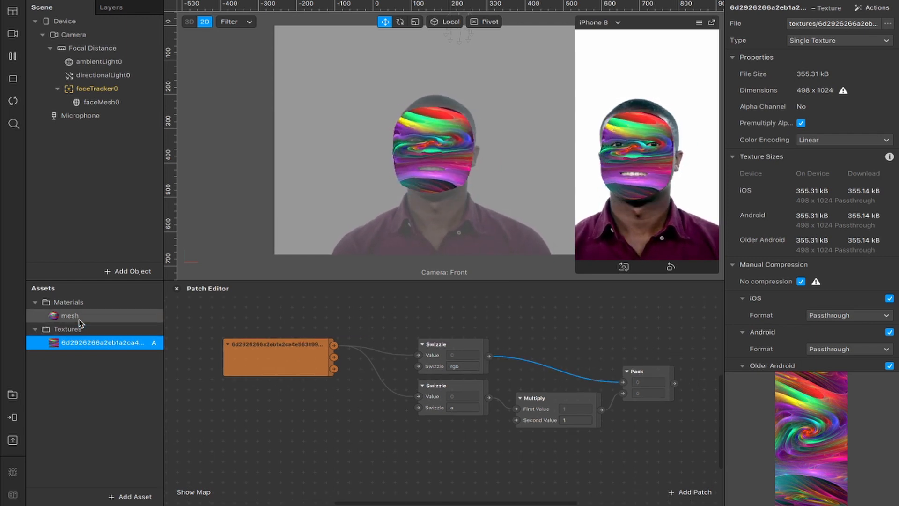
{"action": "left_click", "coordinate": [68, 316]}
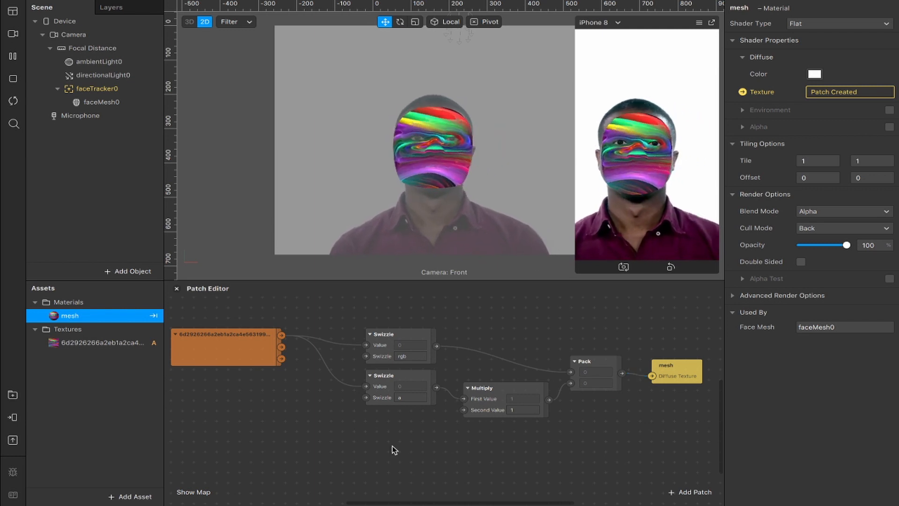
Add Loop Animation and Transition patches, with the Transition output type set to Number
{"action": "left_click", "coordinate": [505, 388]}
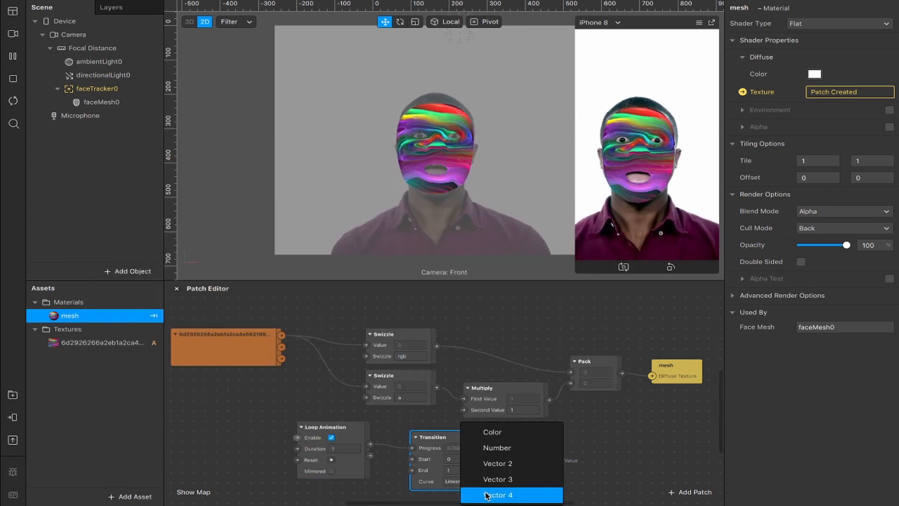
{"action": "left_click", "coordinate": [511, 495]}
{"action": "type", "text": "2.5"}
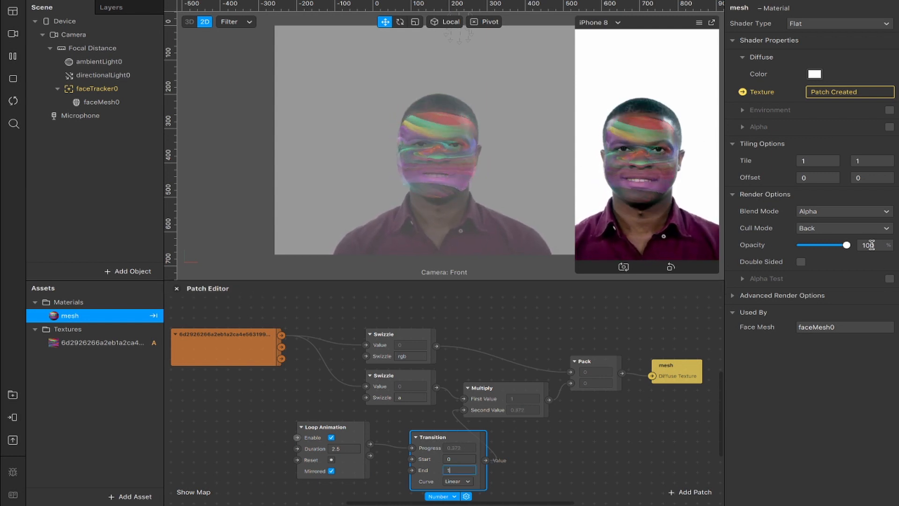
Drag the material's Opacity slider to about 6, back to 100, then to about 49
{"action": "left_click_drag", "start_coordinate": [847, 245], "coordinate": [803, 245]}
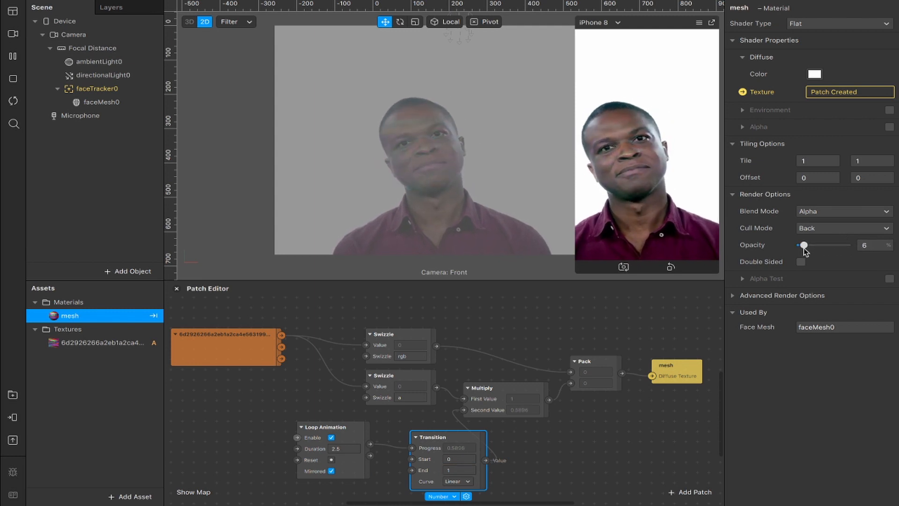
{"action": "left_click_drag", "start_coordinate": [805, 245], "coordinate": [847, 245]}
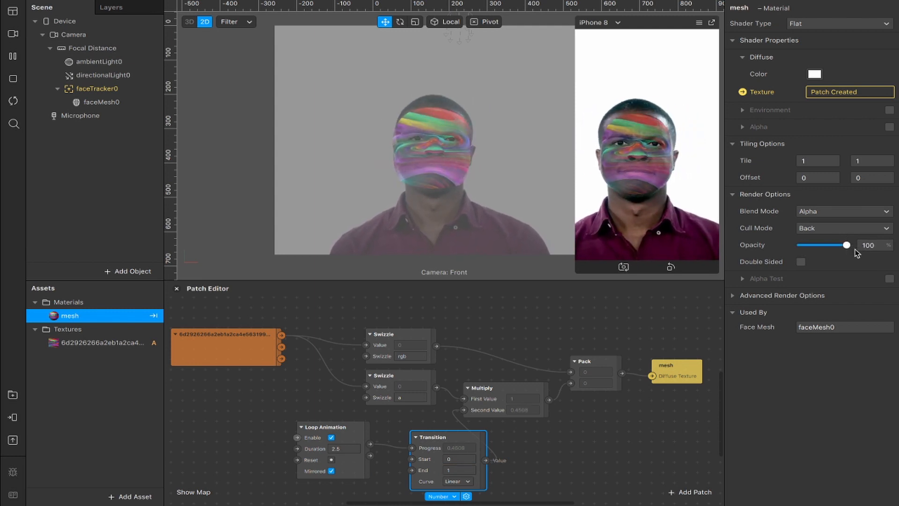
{"action": "left_click_drag", "start_coordinate": [846, 244], "coordinate": [822, 245]}
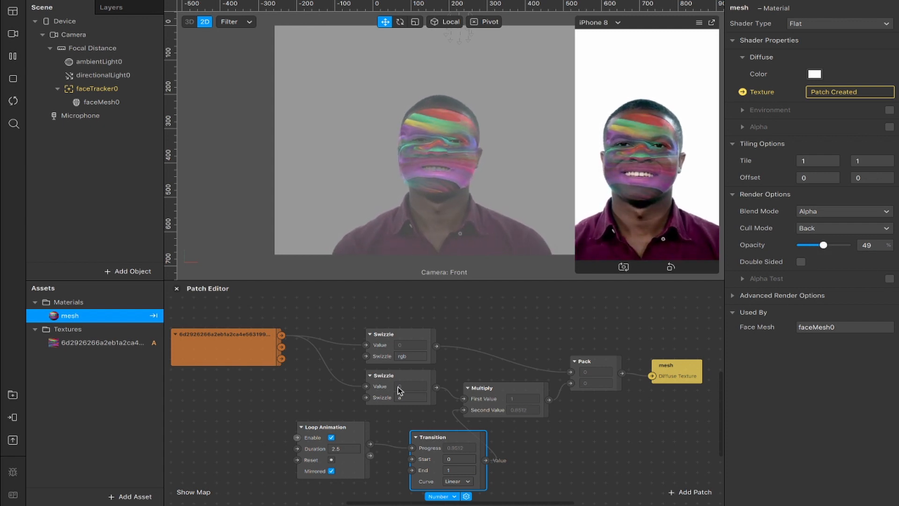
{"action": "left_click_drag", "start_coordinate": [812, 245], "coordinate": [845, 245]}
{"action": "type", "text": ".25"}
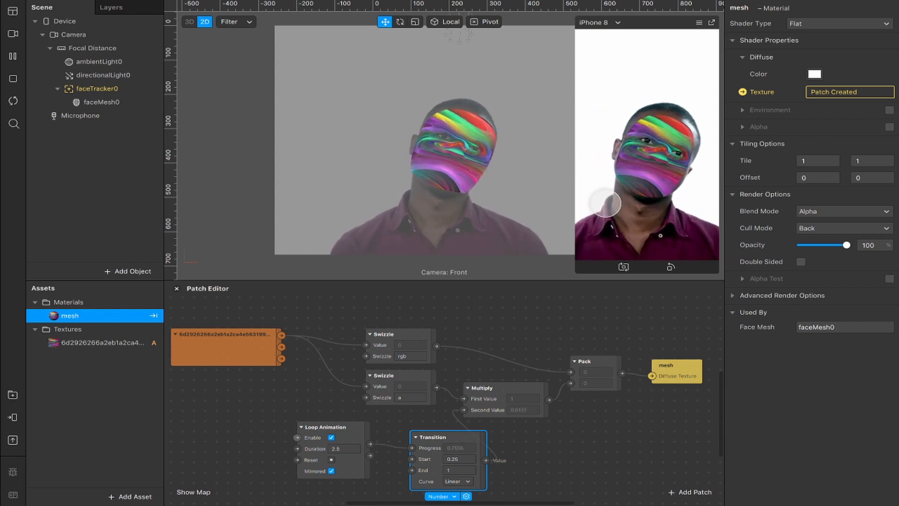
Set the Transition patch's Start to about 0.26 and End to 0.75
{"action": "left_click", "coordinate": [457, 470]}
{"action": "type", "text": "0.75"}
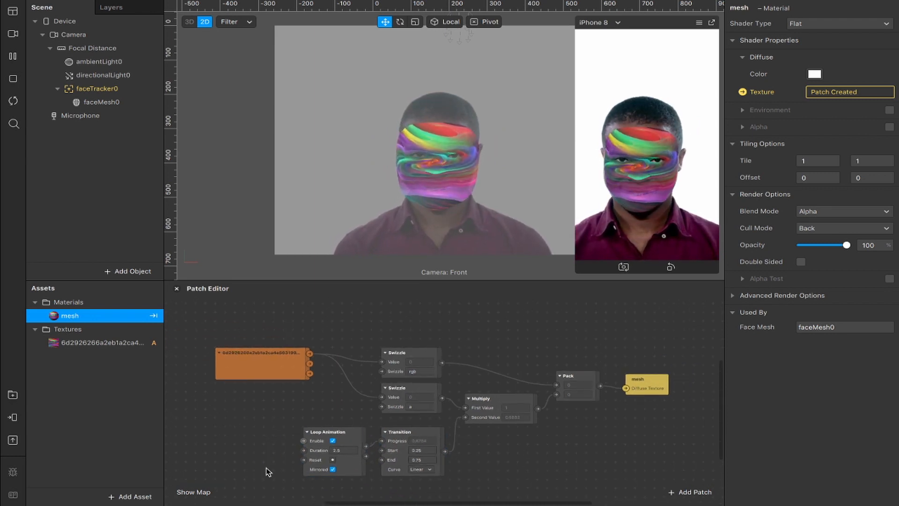
Set the Transition patch's Start back to 0 and End to 1
{"action": "left_click", "coordinate": [263, 364]}
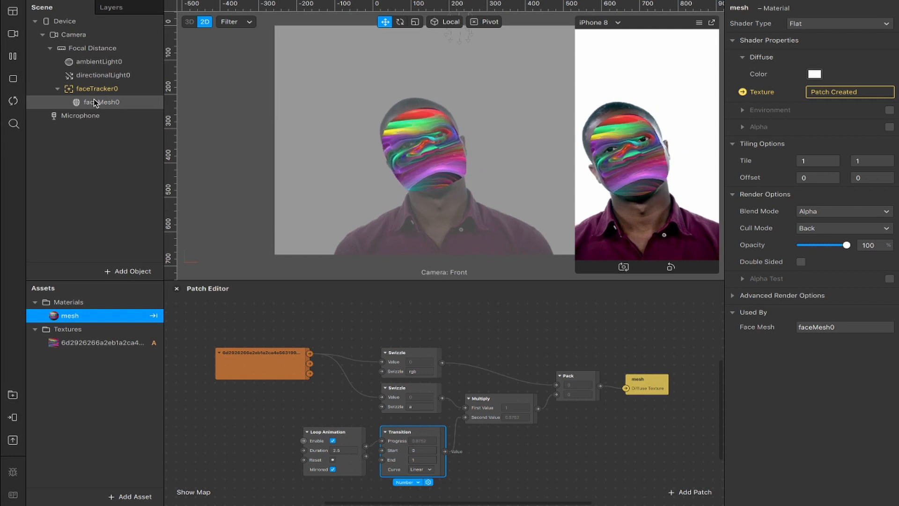
Add a plane using the mesh material under faceTracker0, and make faceMesh0 invisible
{"action": "right_click", "coordinate": [96, 89]}
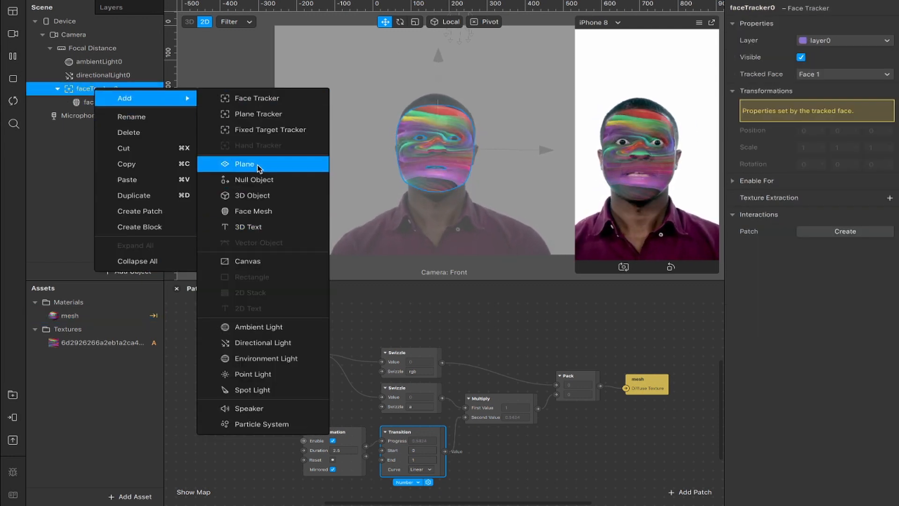
{"action": "left_click", "coordinate": [244, 164]}
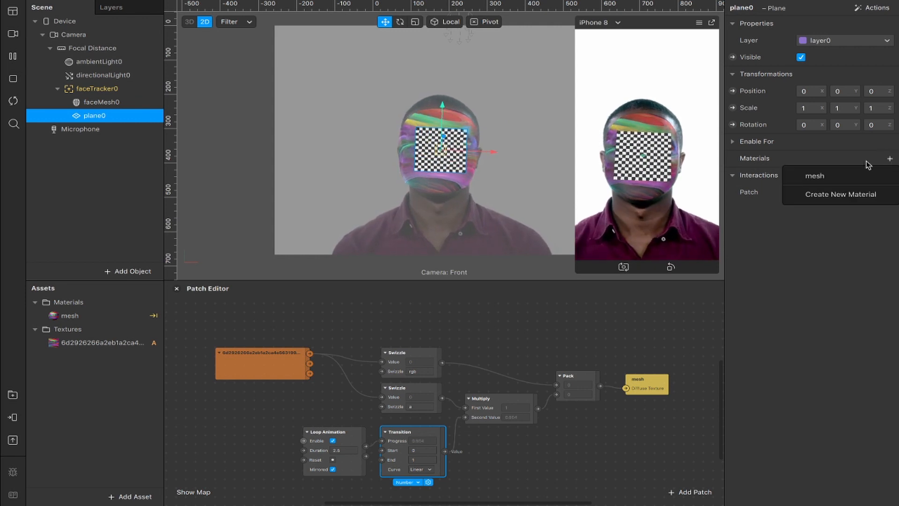
{"action": "left_click", "coordinate": [815, 175]}
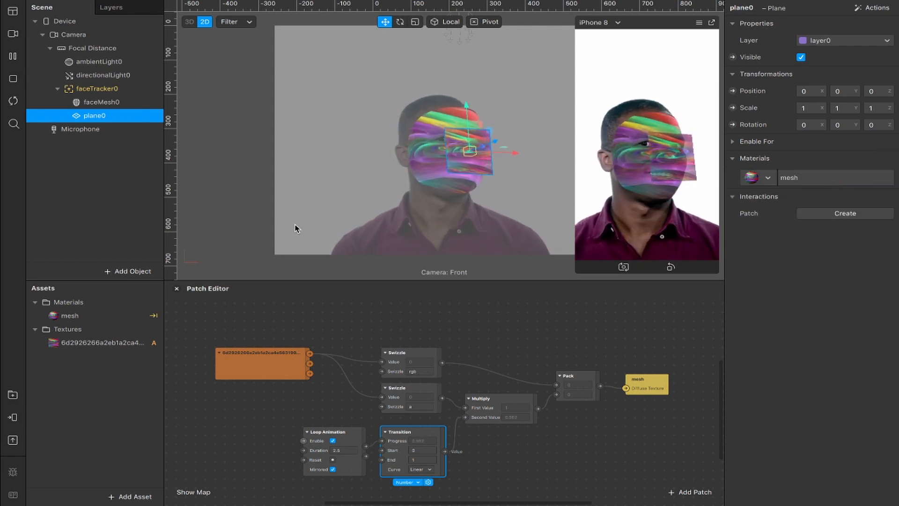
{"action": "left_click", "coordinate": [99, 102]}
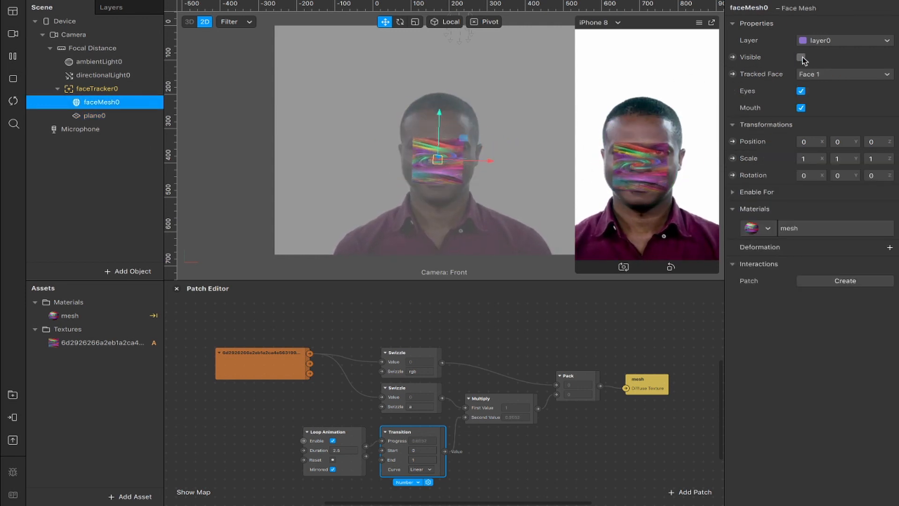
{"action": "left_click", "coordinate": [800, 57]}
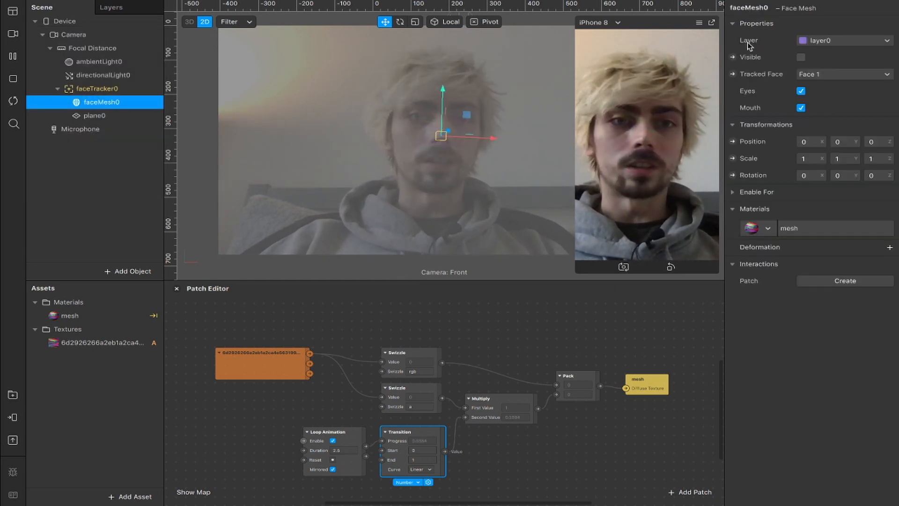
Select plane0 and turn on its Visible checkbox in the Inspector
{"action": "left_click", "coordinate": [94, 115]}
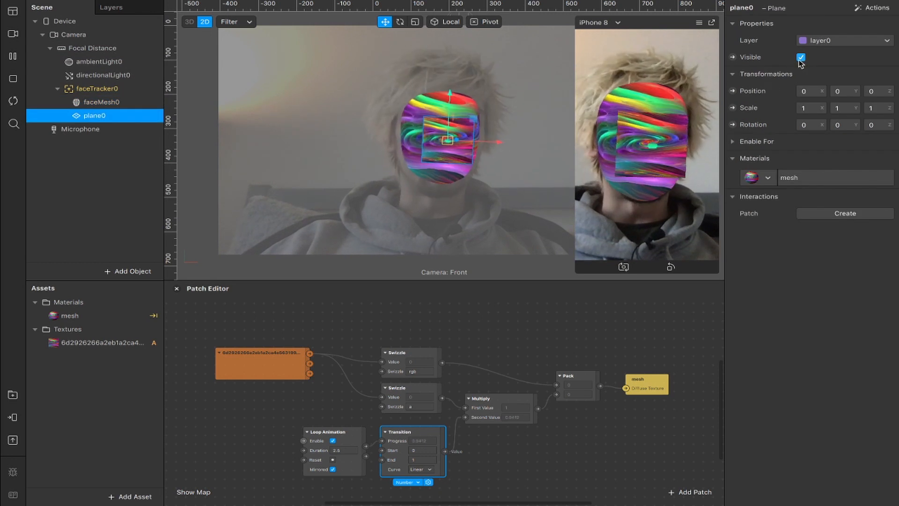
{"action": "left_click", "coordinate": [800, 57]}
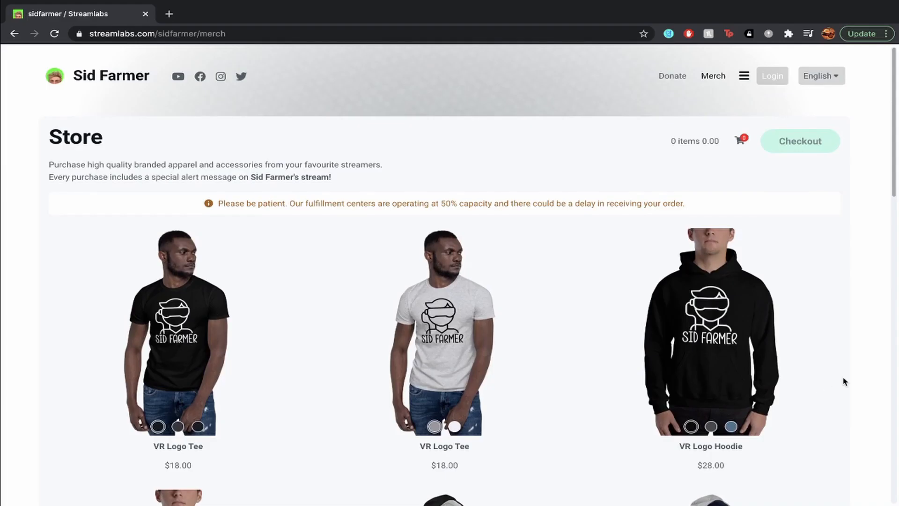
Scroll down the Streamlabs store and open the grey VR Logo Tee's size picker
{"action": "scroll", "scroll_direction": "down", "scroll_amount": 3}
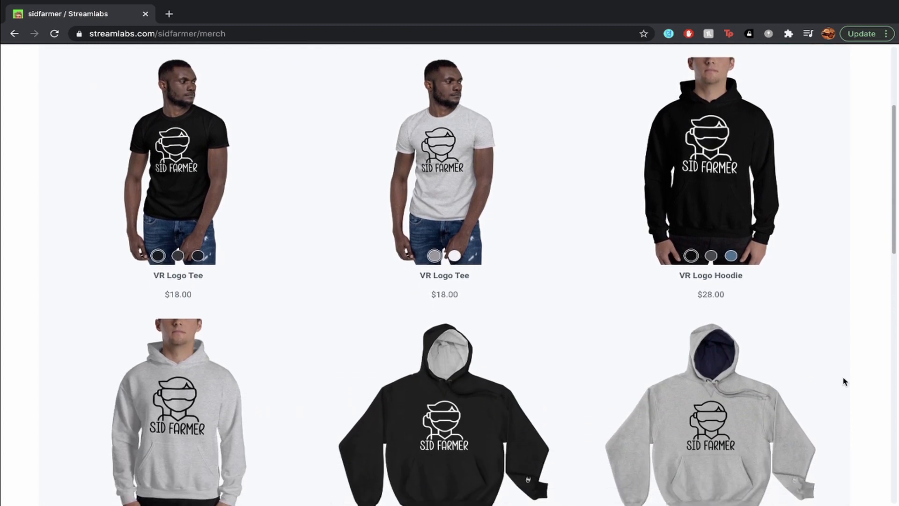
{"action": "scroll", "scroll_direction": "down", "scroll_amount": 3}
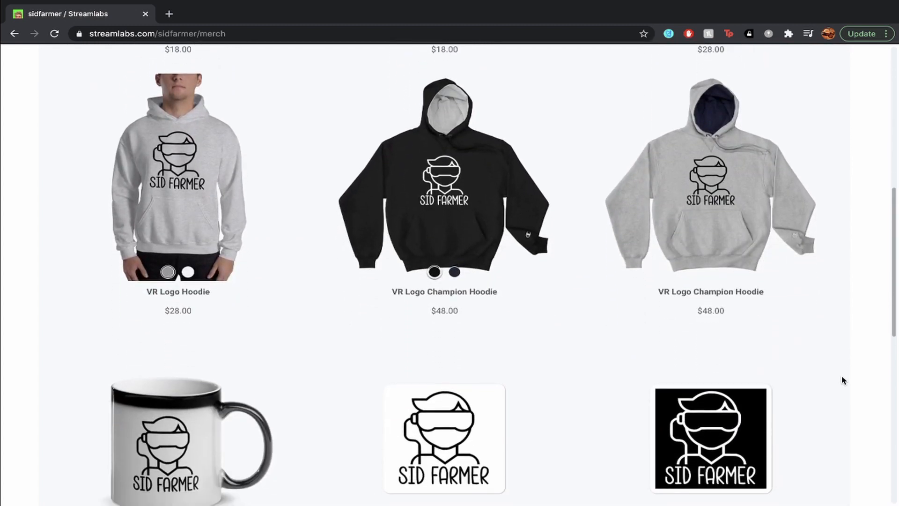
{"action": "scroll", "scroll_direction": "down", "scroll_amount": 3}
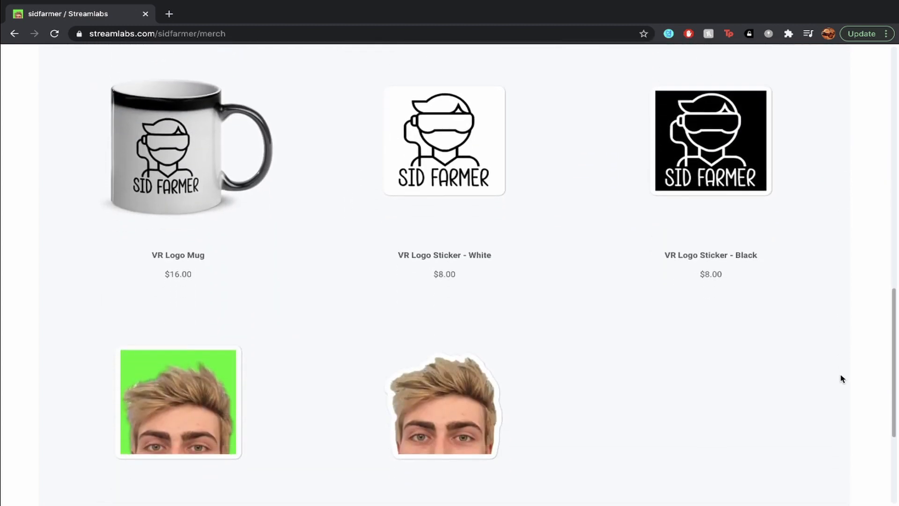
{"action": "scroll", "scroll_direction": "down", "scroll_amount": 3}
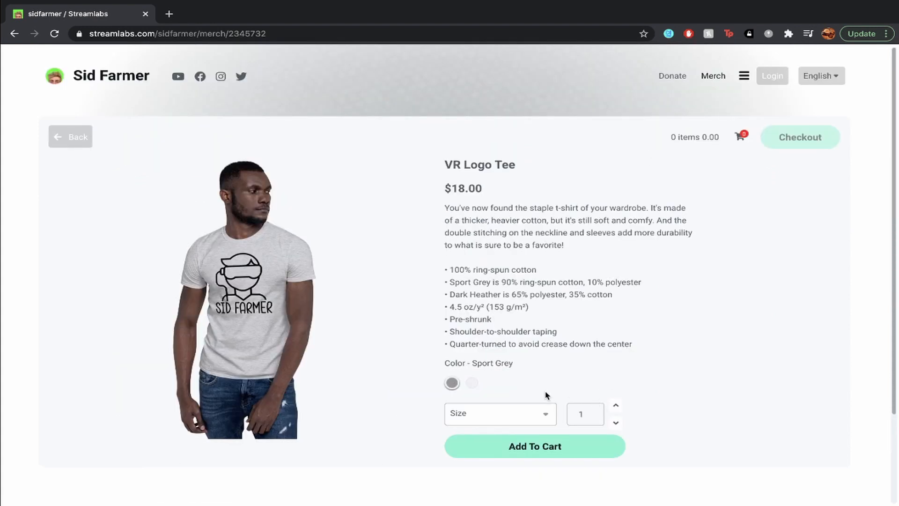
{"action": "left_click", "coordinate": [535, 446]}
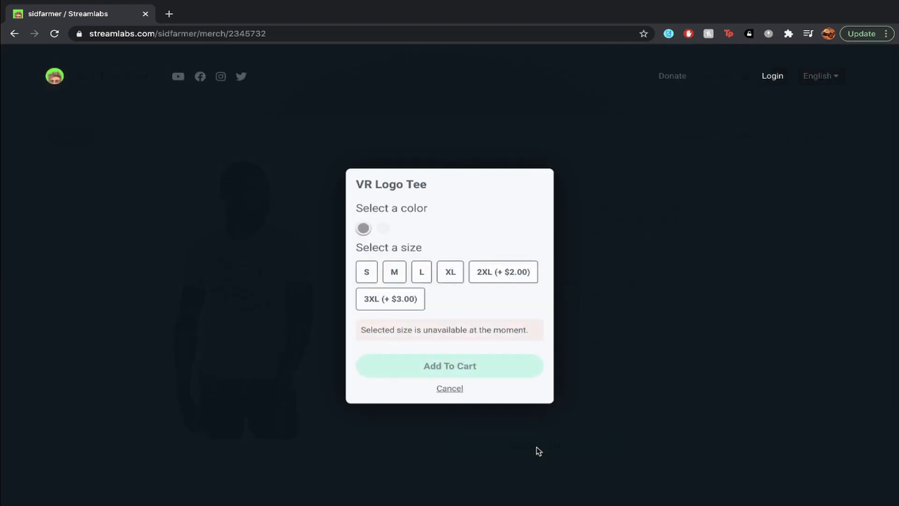